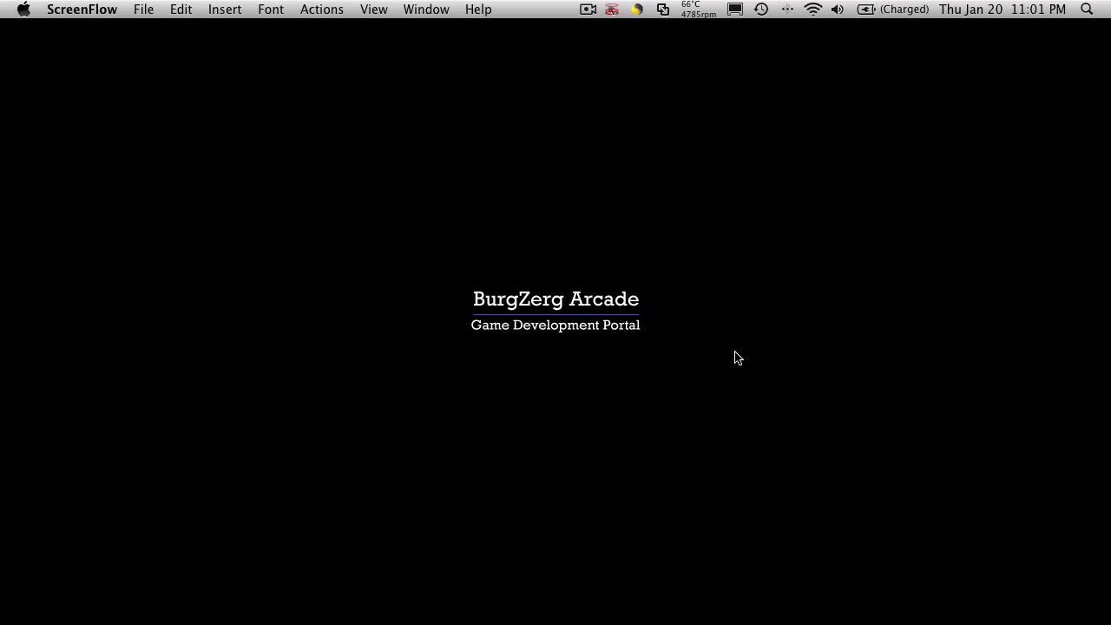
mouse_move(732, 302)
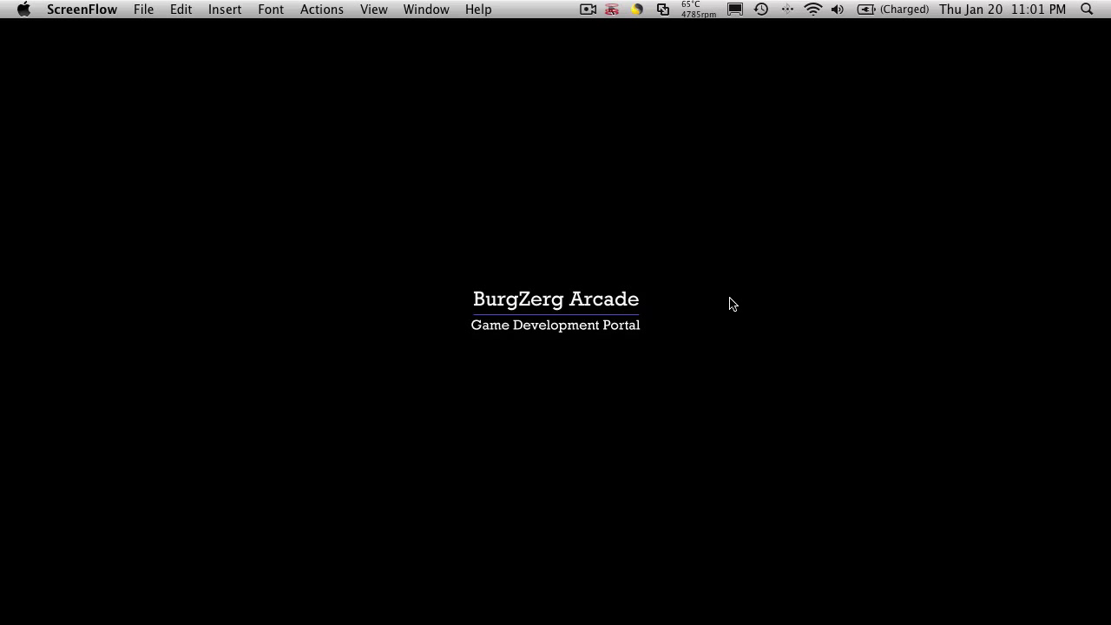
mouse_move(821, 359)
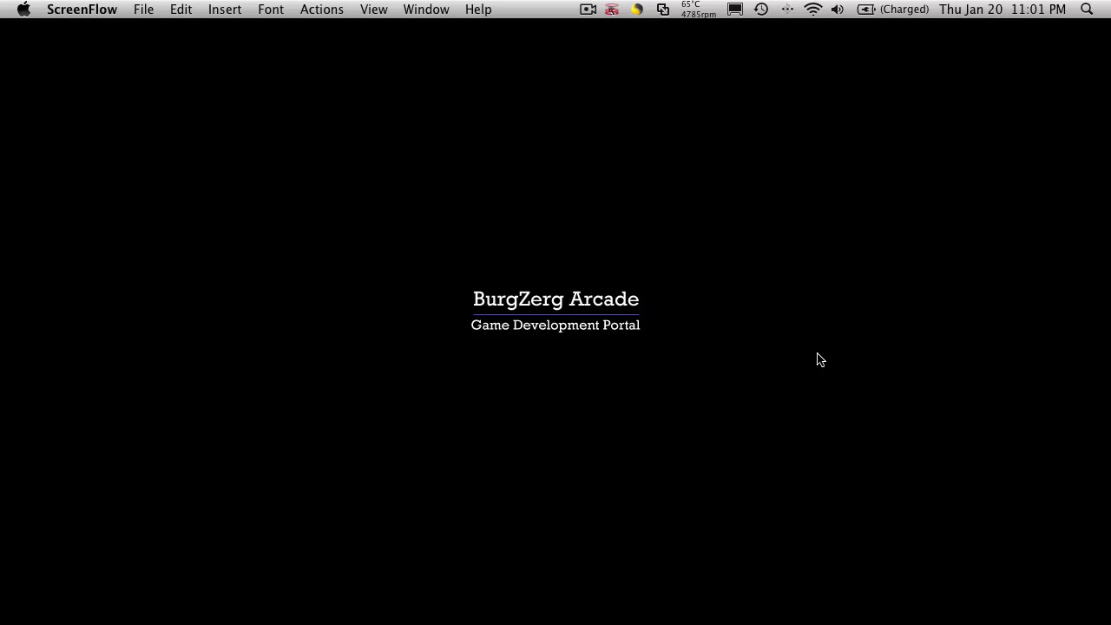
mouse_move(830, 281)
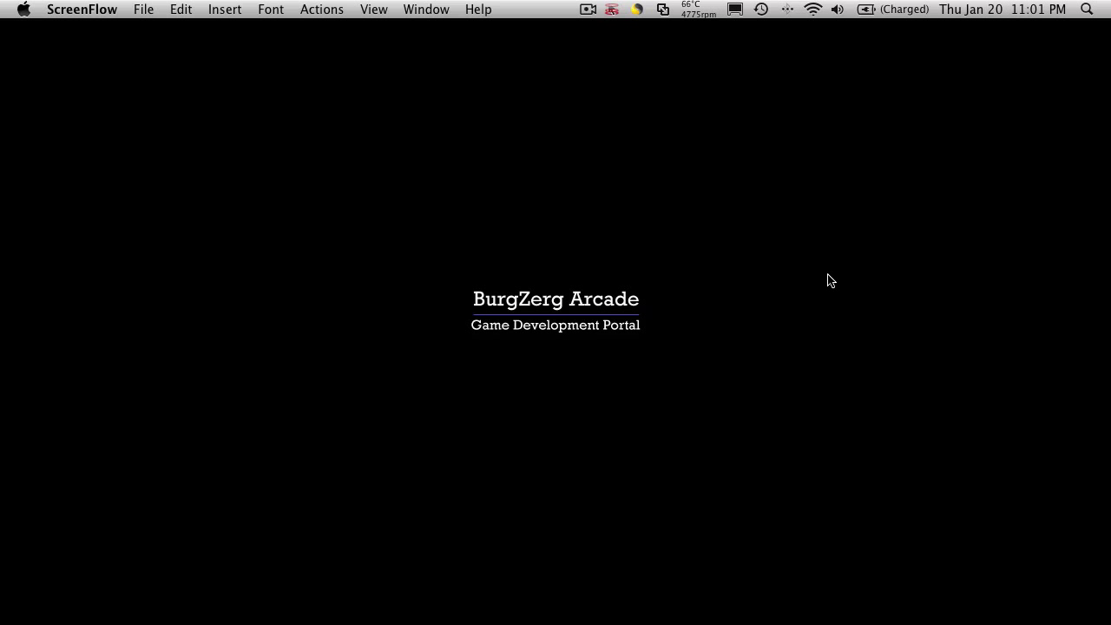
mouse_move(729, 479)
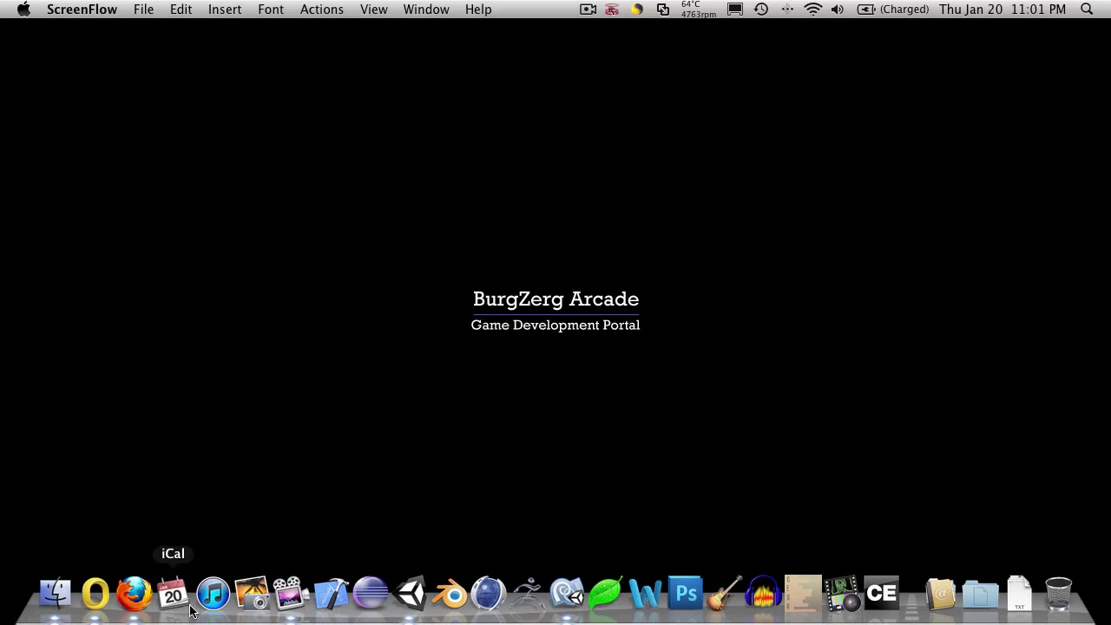
Bring up MyGUI.cs and expand the DisplayEquipment method to reveal its slot code
left_click(409, 594)
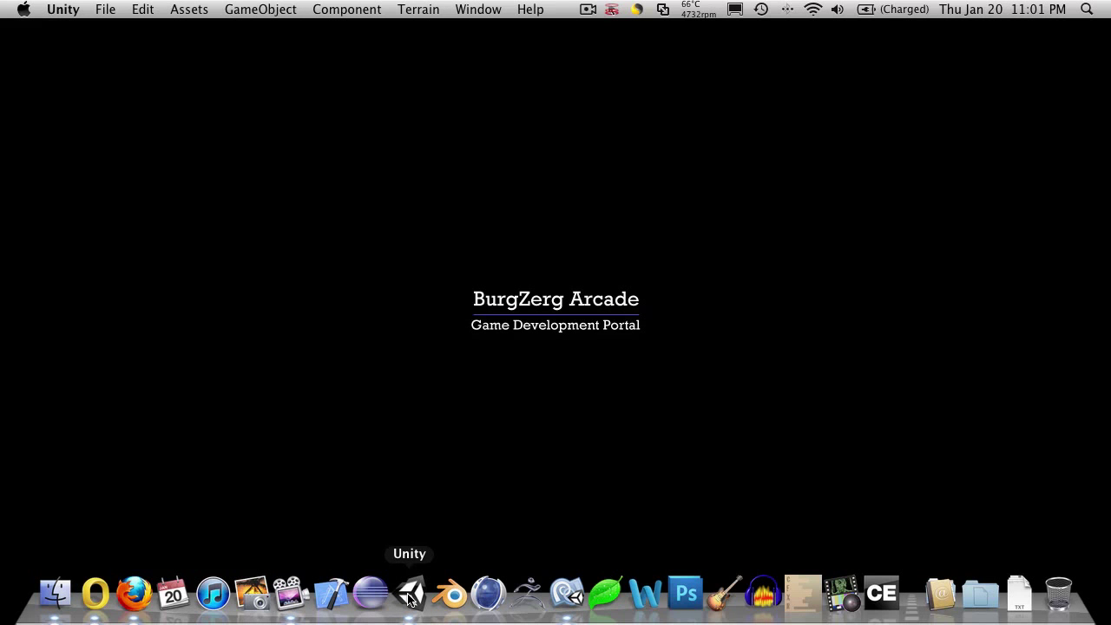
left_click(408, 594)
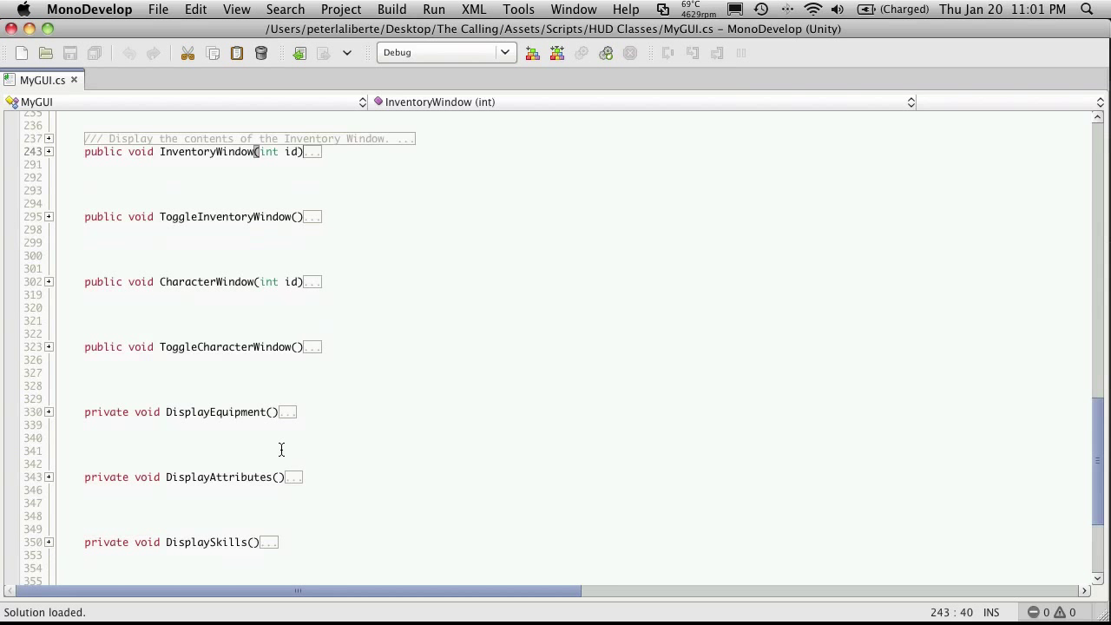
left_click(49, 411)
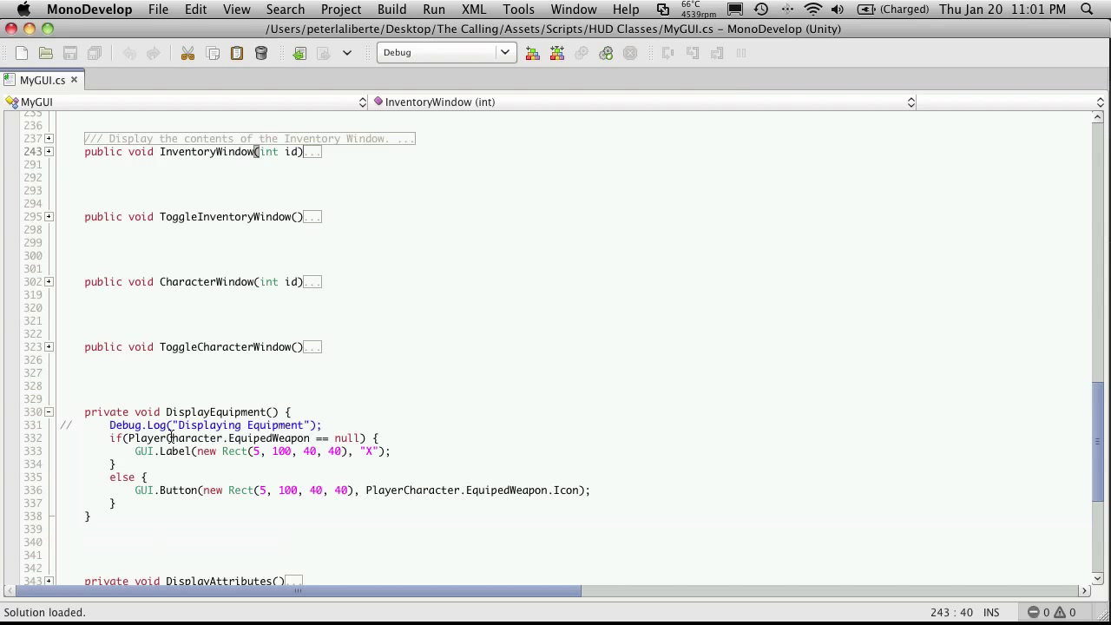
scroll("down", 3)
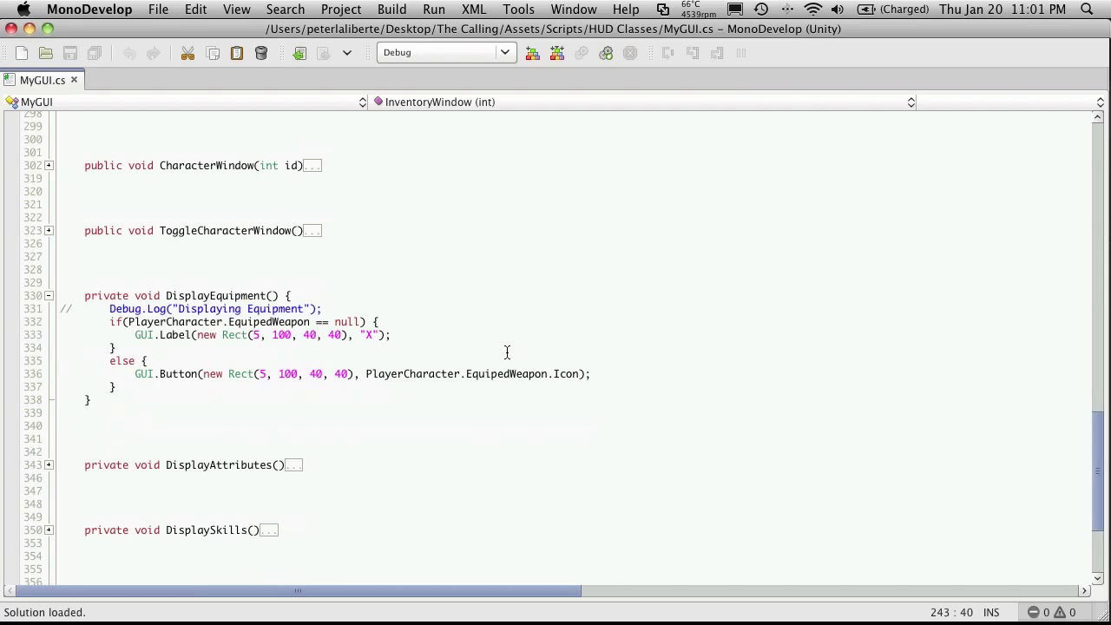
mouse_move(385, 383)
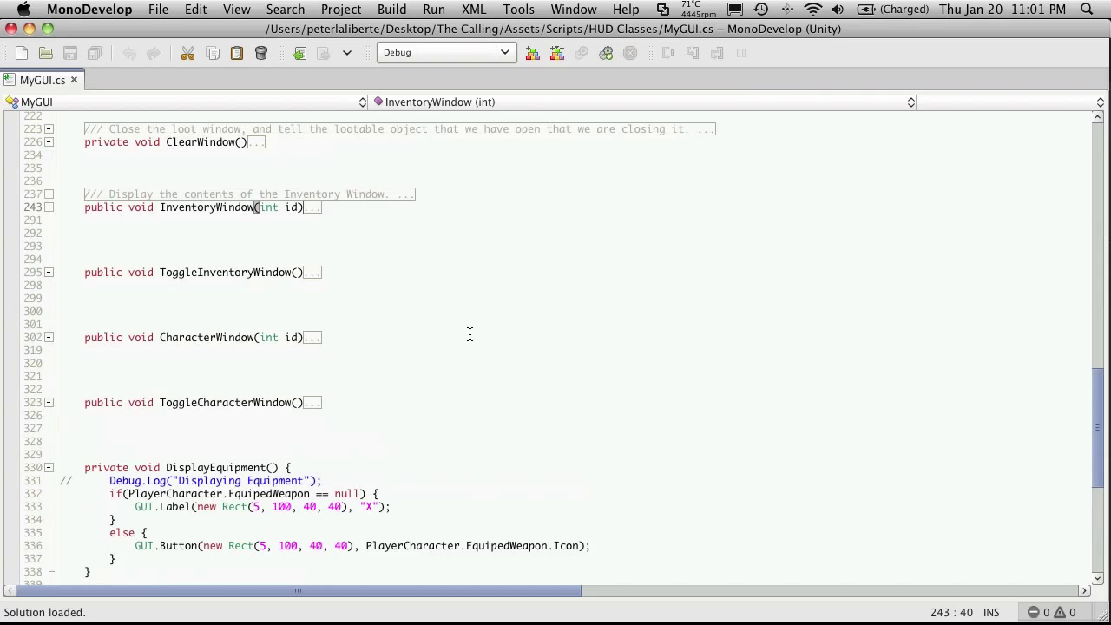
Scroll through InventoryWindow to review how slot buttons build icon and tooltip content
scroll("down", 3)
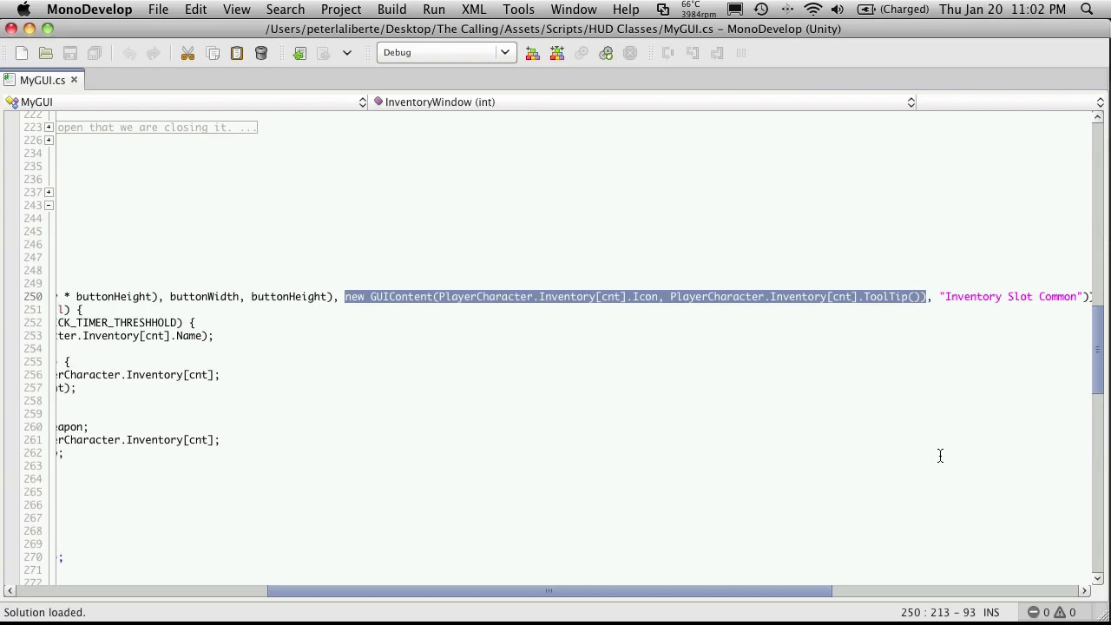
scroll("down", 3)
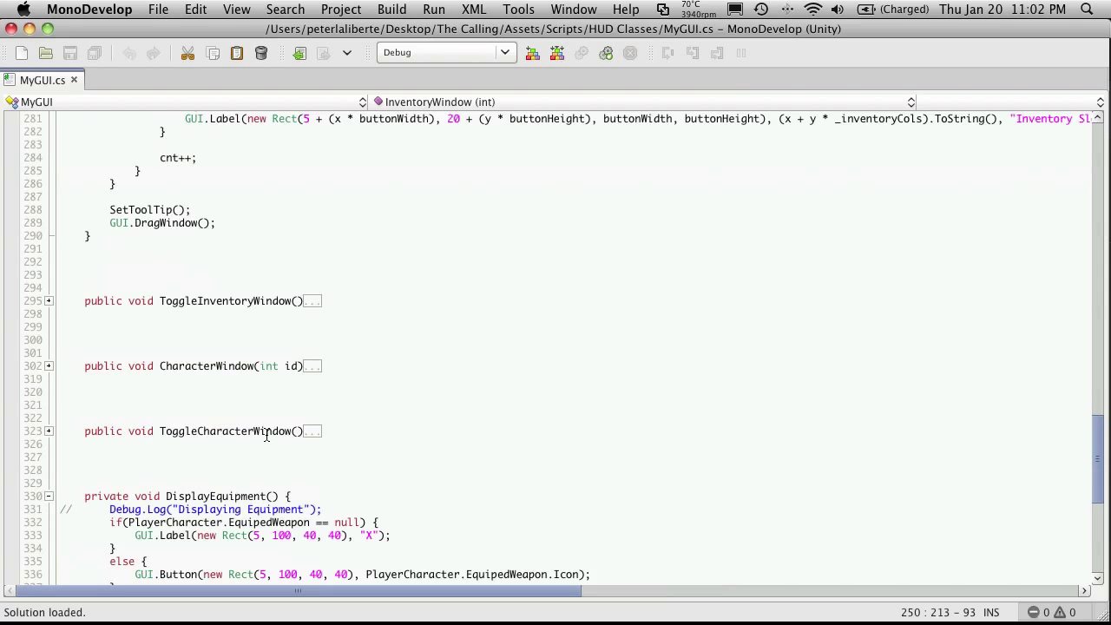
Replace Inventory[cnt] with EquipedWeapon in the button's GUIContent and add SetToolTip();
scroll("down", 3)
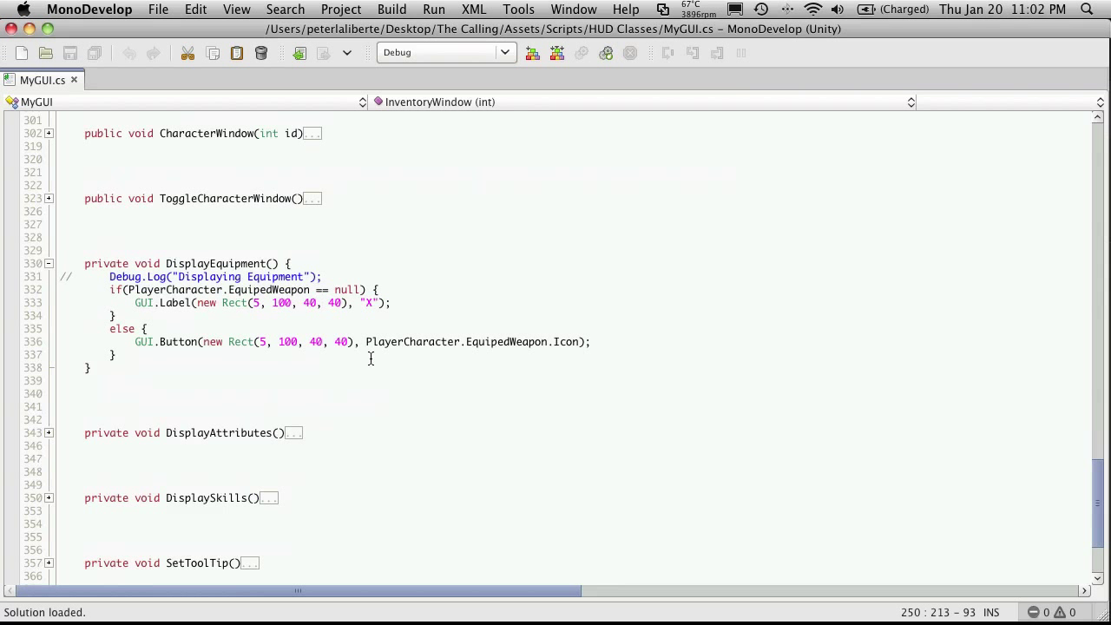
mouse_move(364, 340)
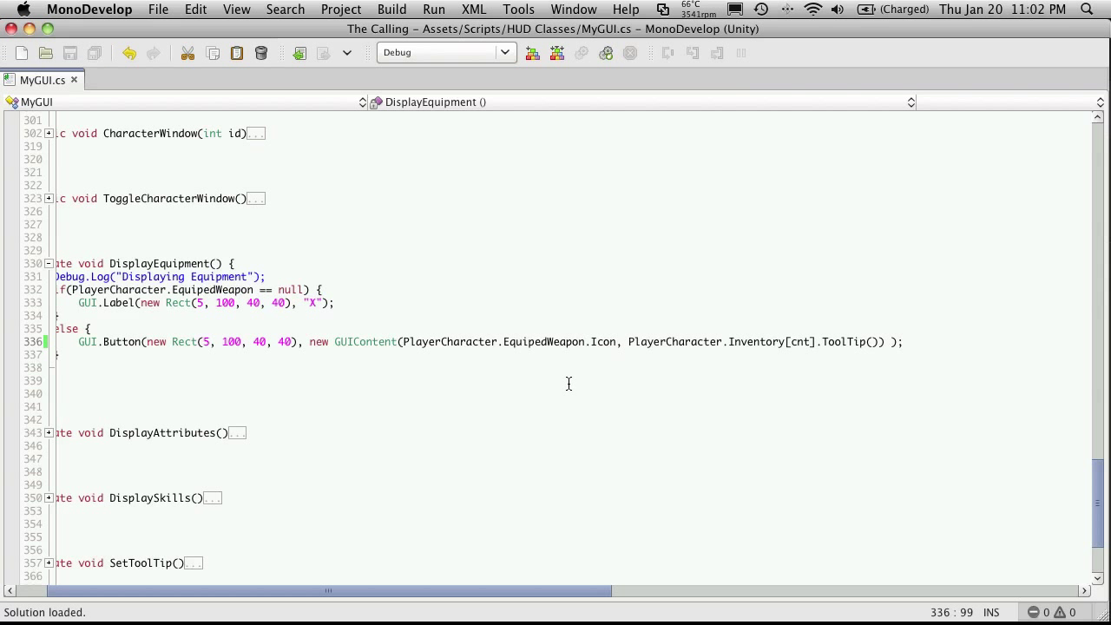
mouse_move(604, 385)
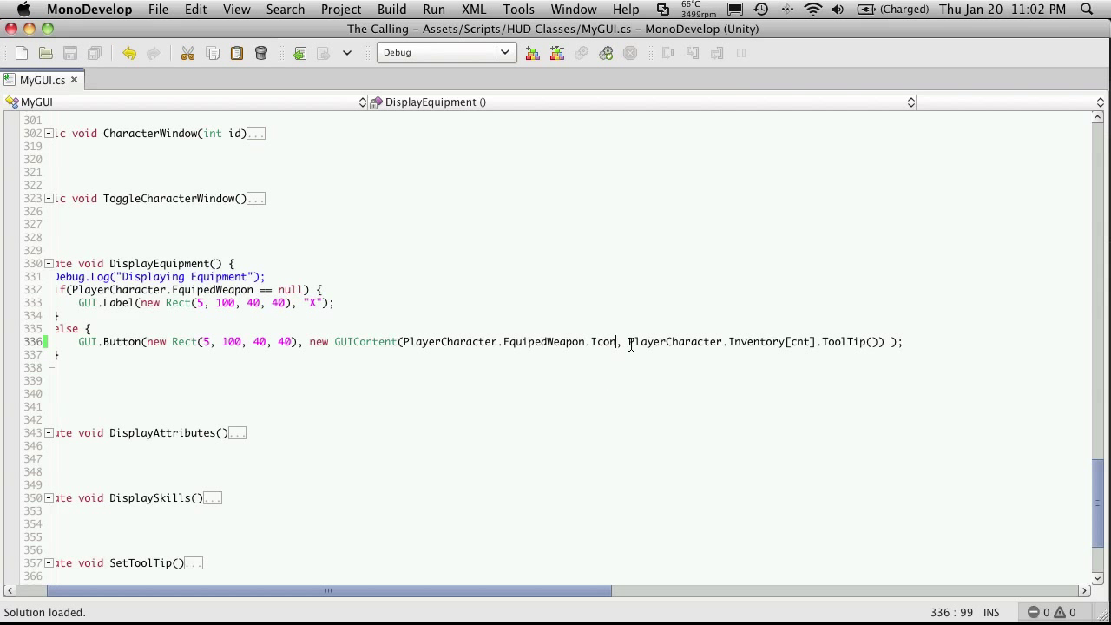
left_click_drag(628, 340, 814, 340)
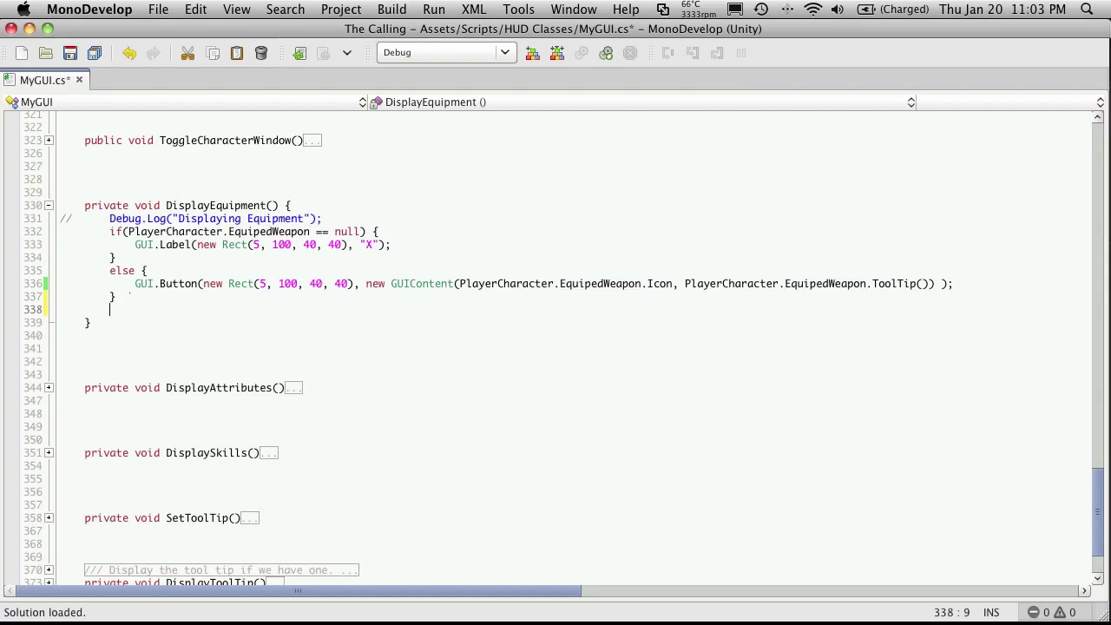
type("SetToolTip(")
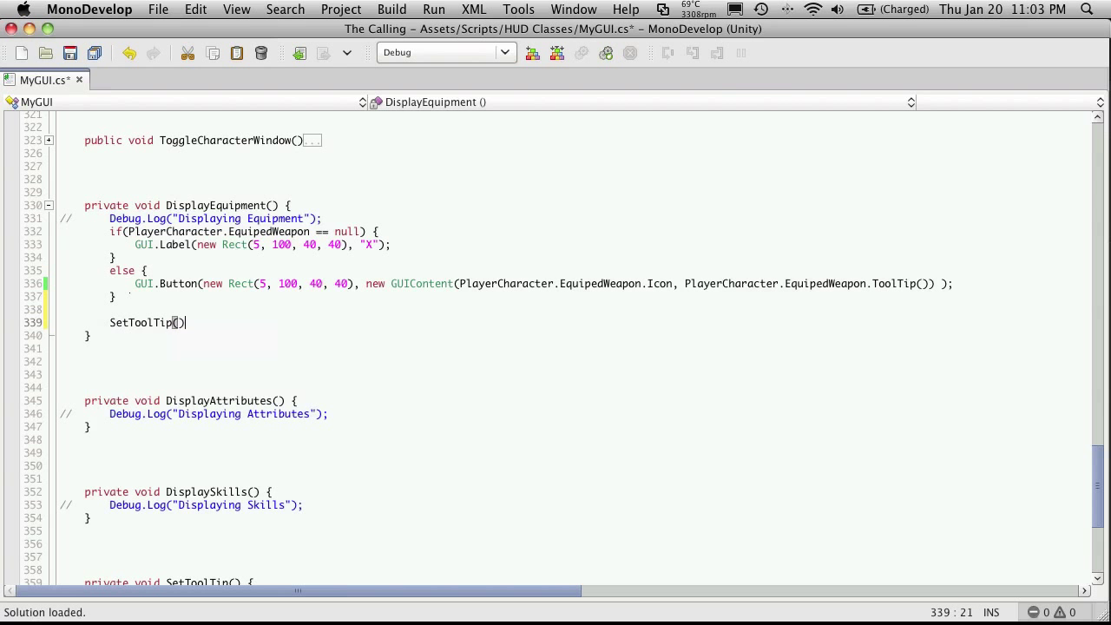
type(";")
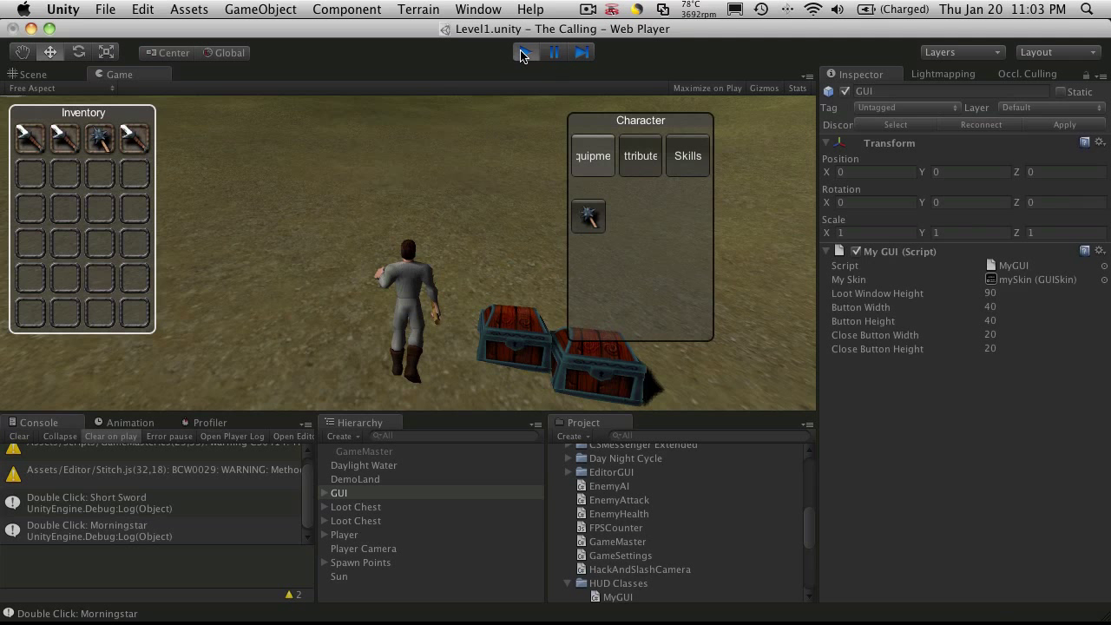
mouse_move(588, 215)
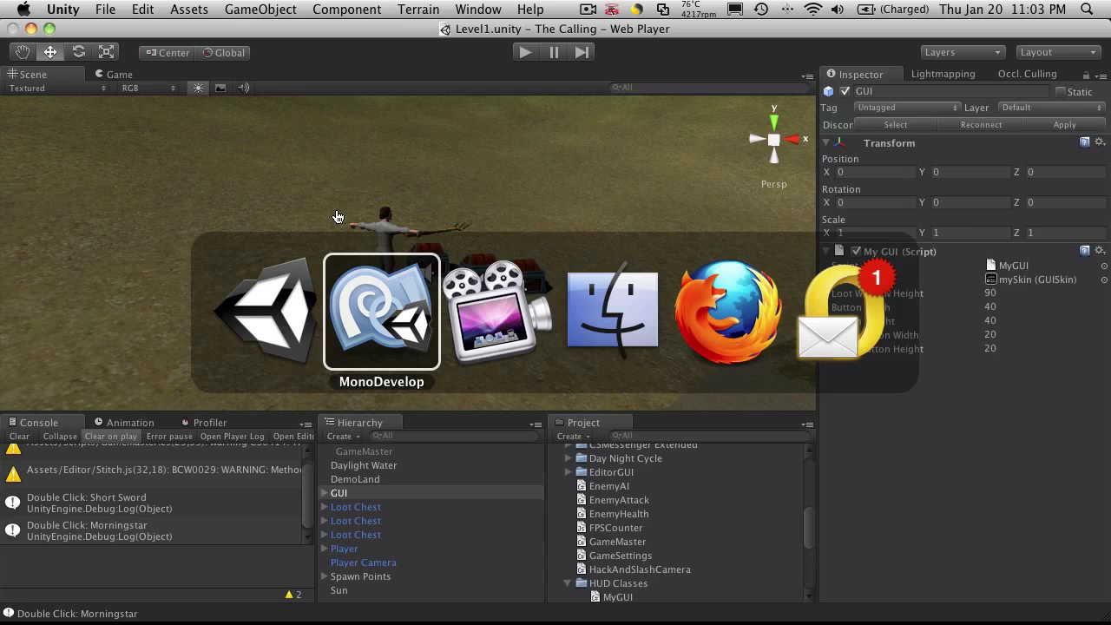
Wrap the weapon button in an if block that adds PlayerCharacter.EquipedWeapon to the inventory
left_click(382, 312)
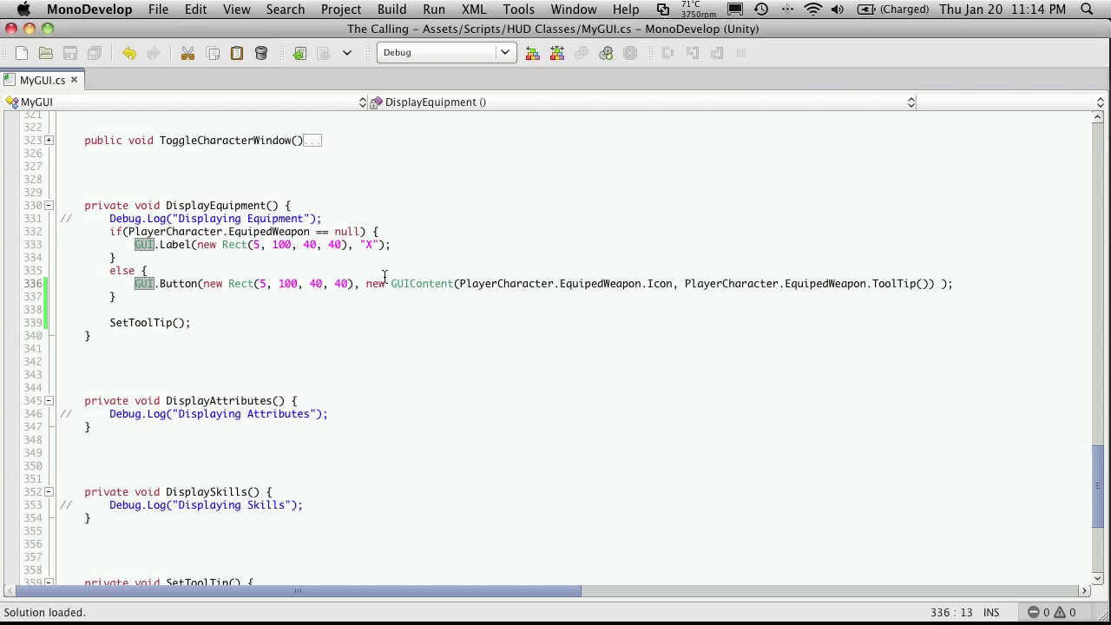
type("if9")
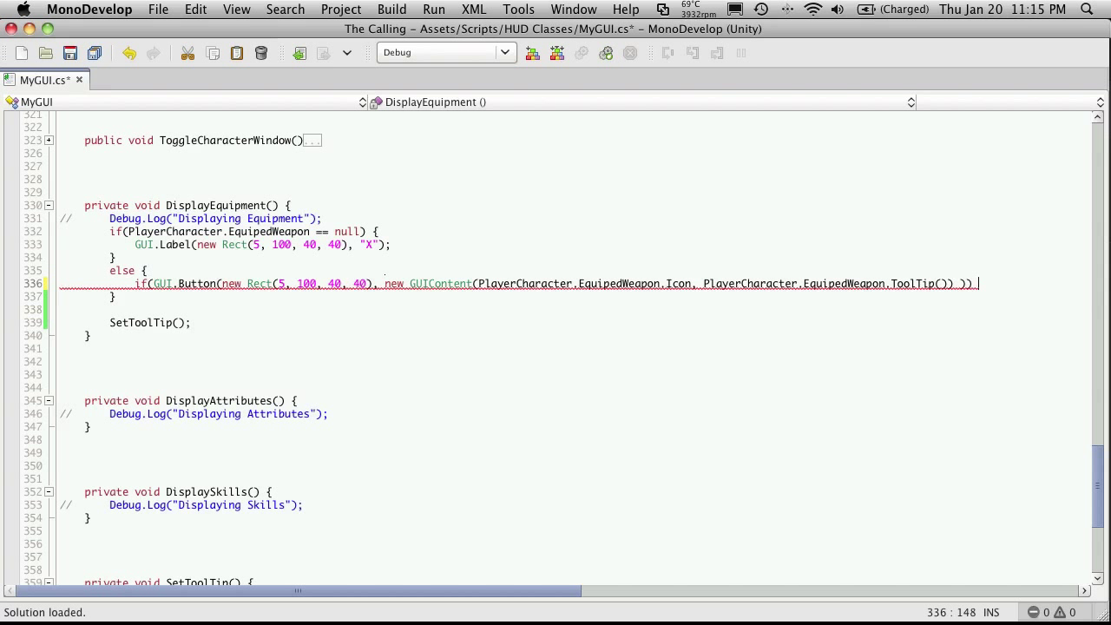
type("{")
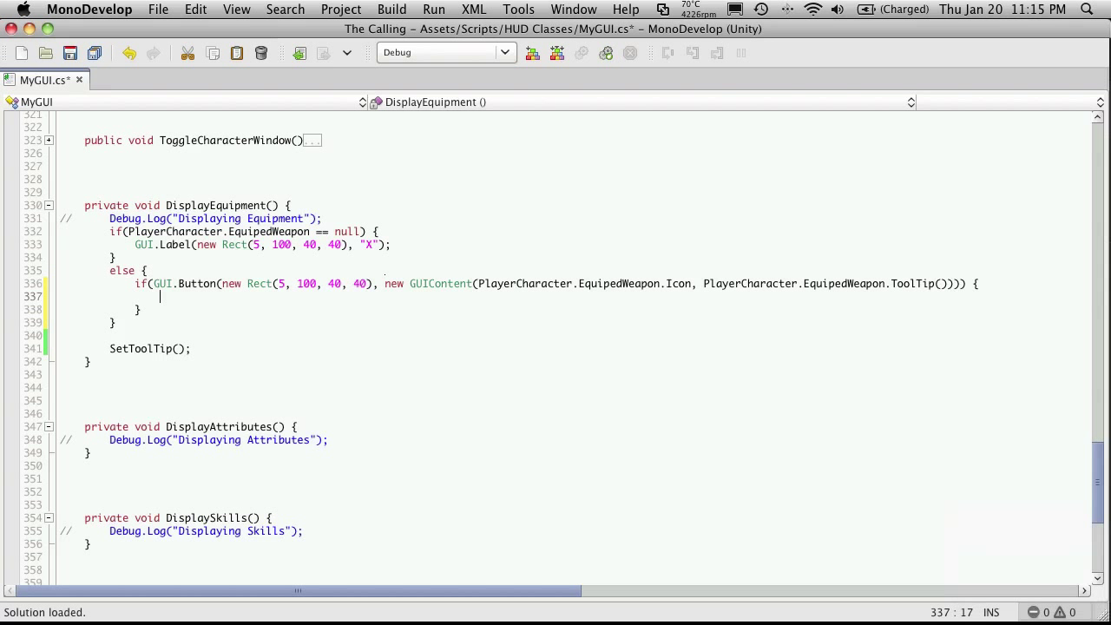
type("P")
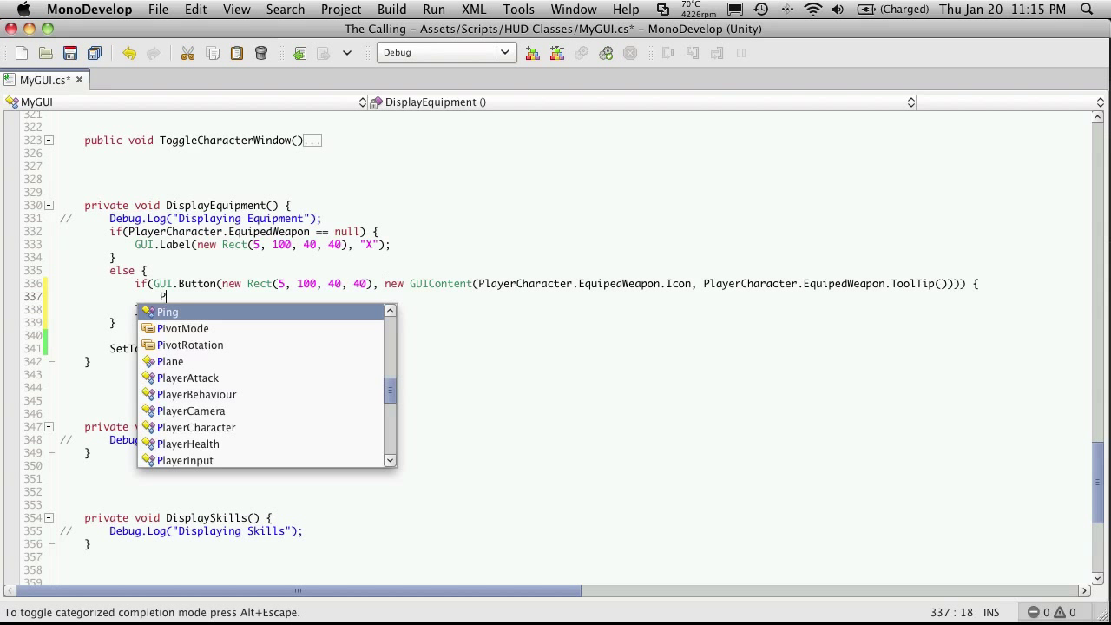
type("layerCharacter.Inventory")
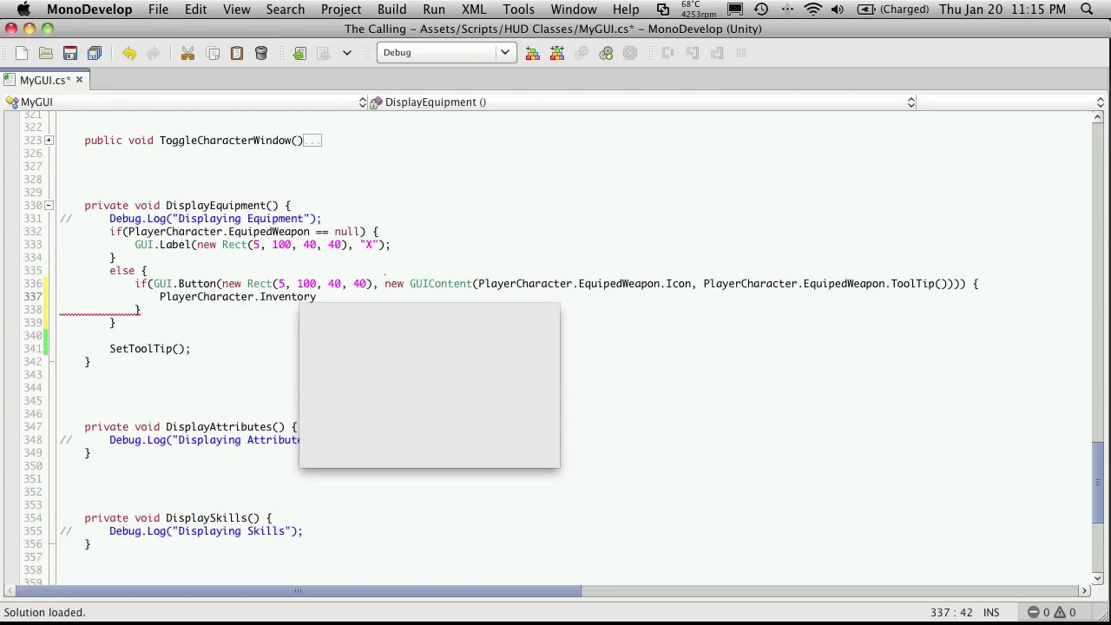
type(".Add")
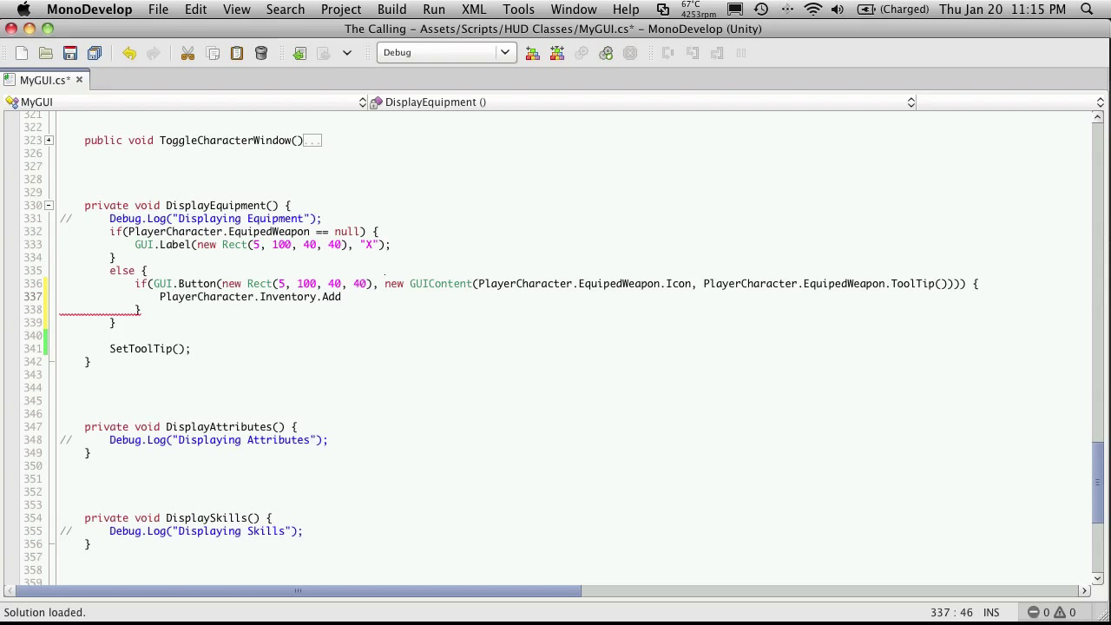
type("(")
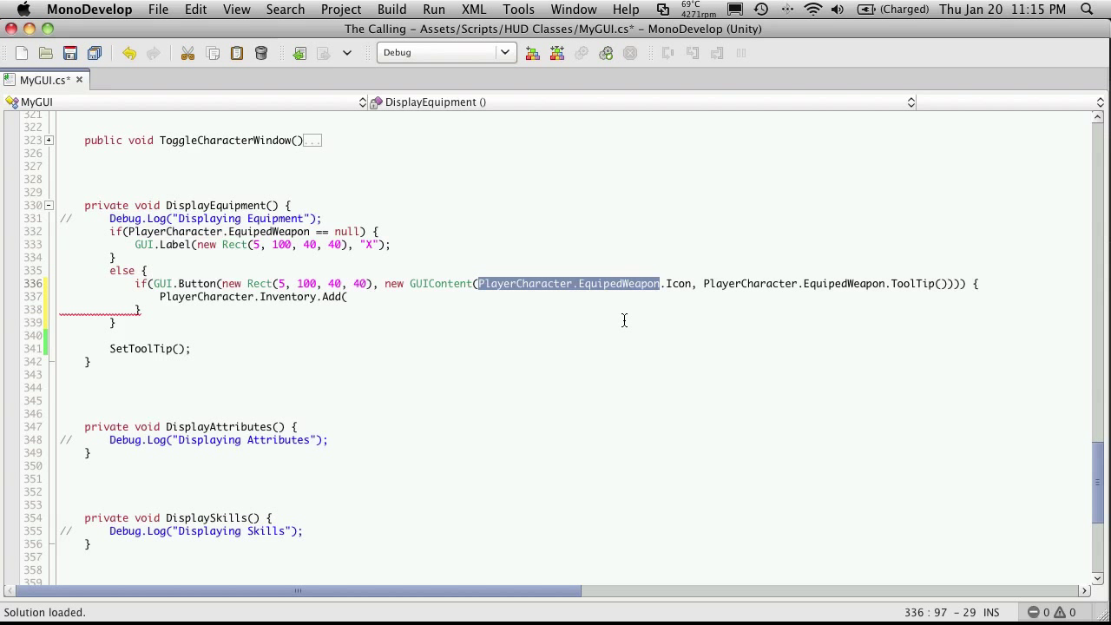
type("PlayerCharacter.EquipedWeapon);")
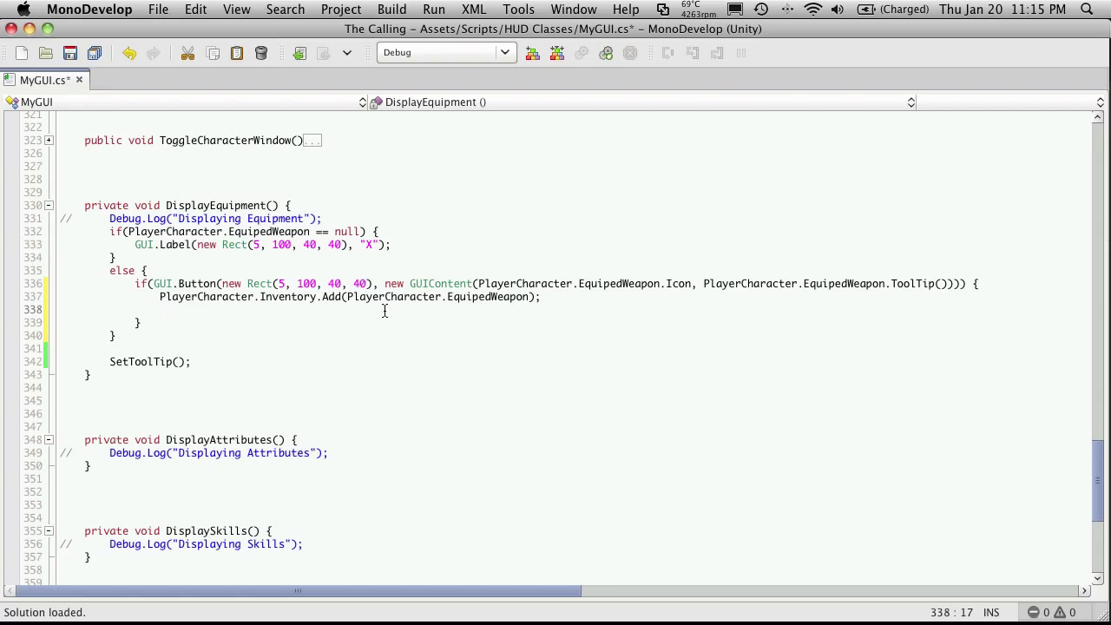
Set PlayerCharacter.EquipedWeapon to null after returning it to the inventory
type("Pla")
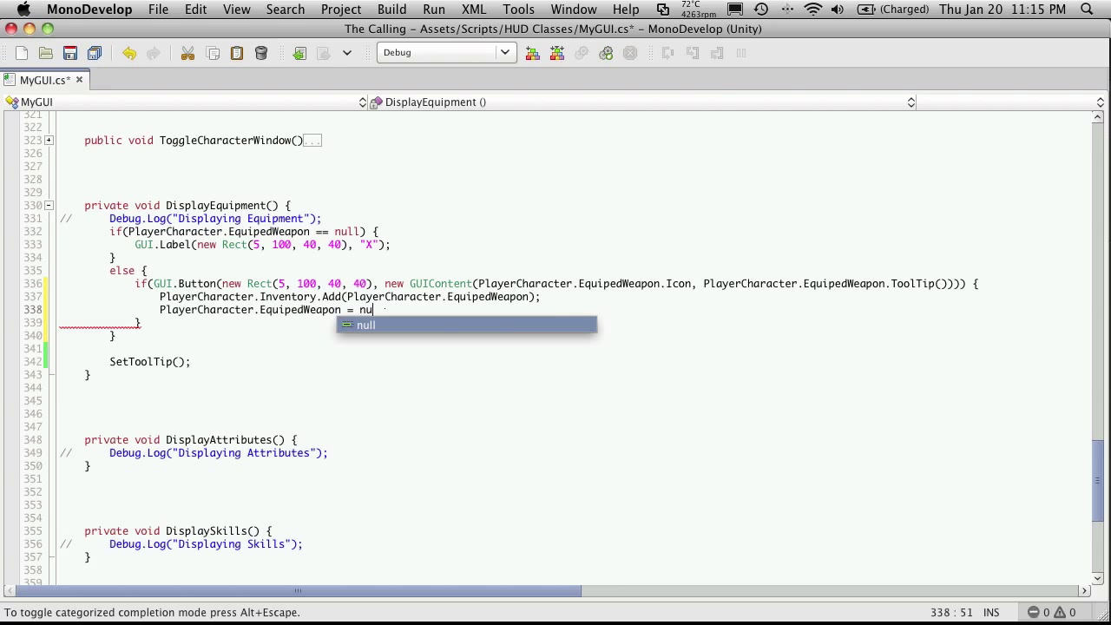
type("ll;")
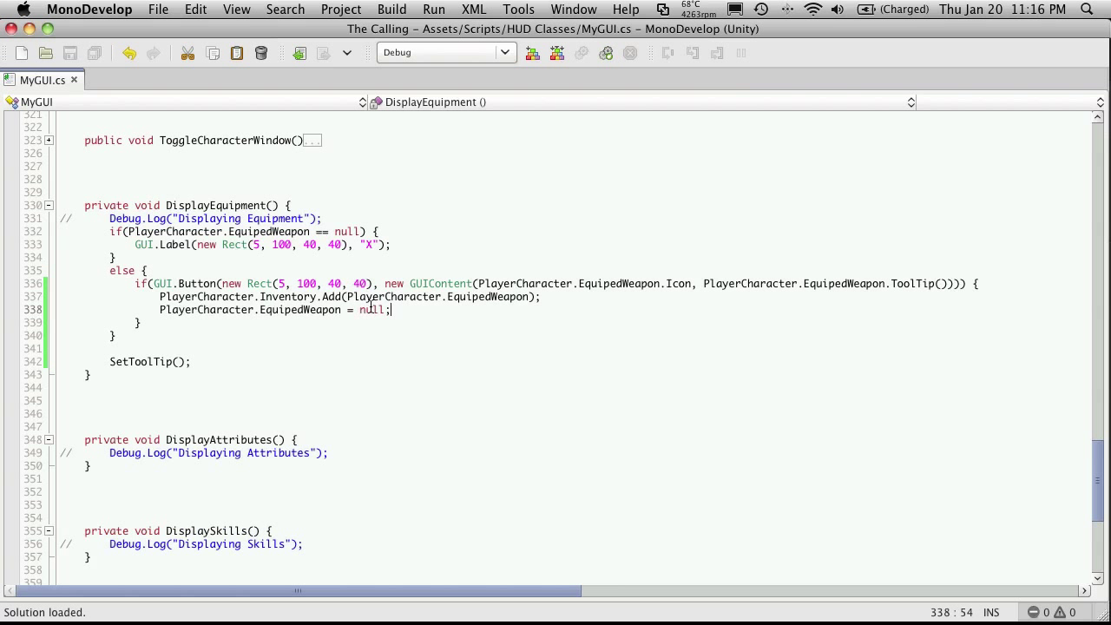
mouse_move(471, 326)
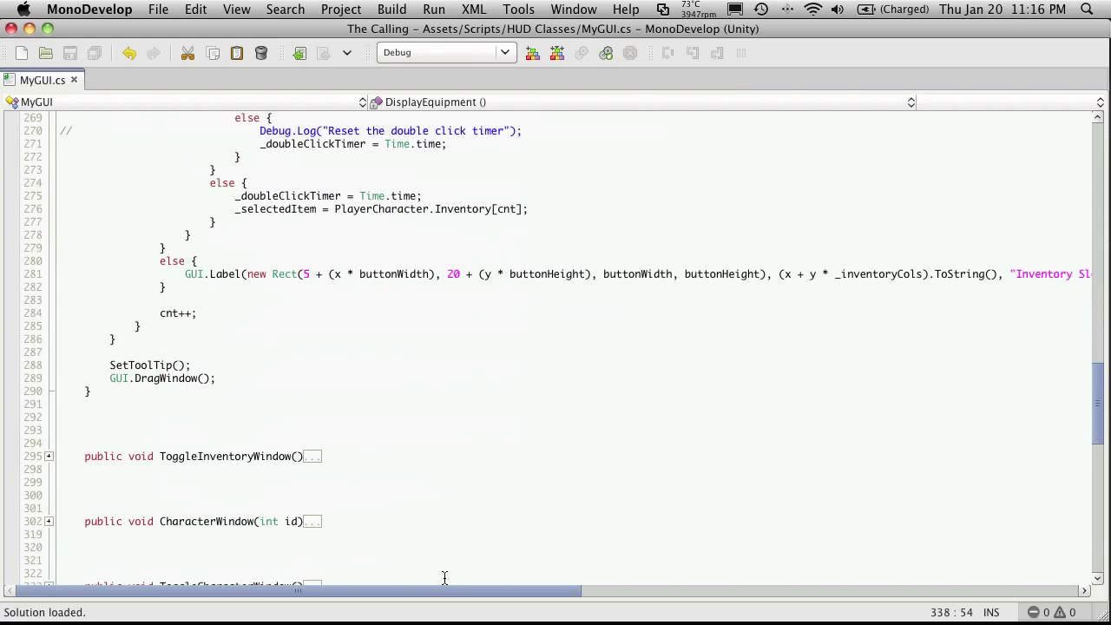
scroll("right", 3)
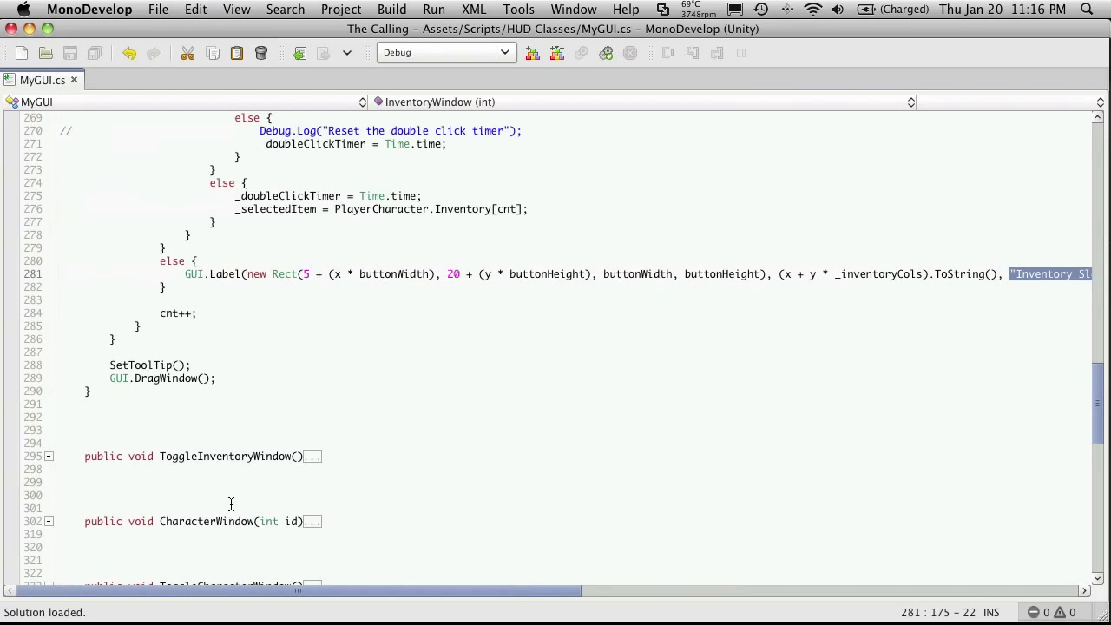
scroll("down", 3)
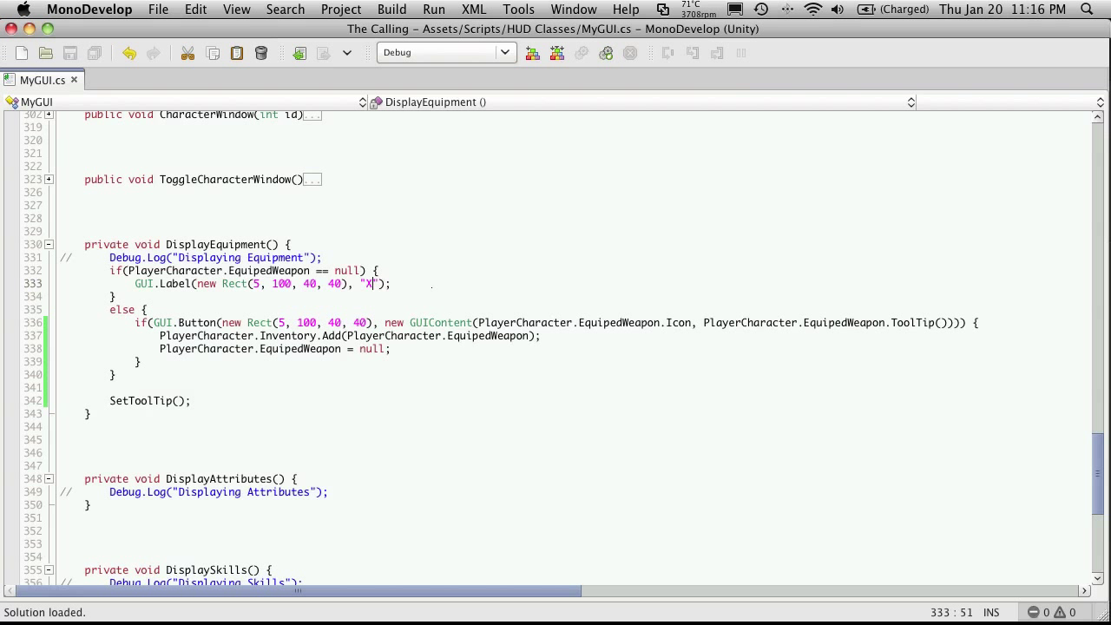
Make the empty-slot label blank with the "Inventory Slot Empty" style and save
key("Backspace")
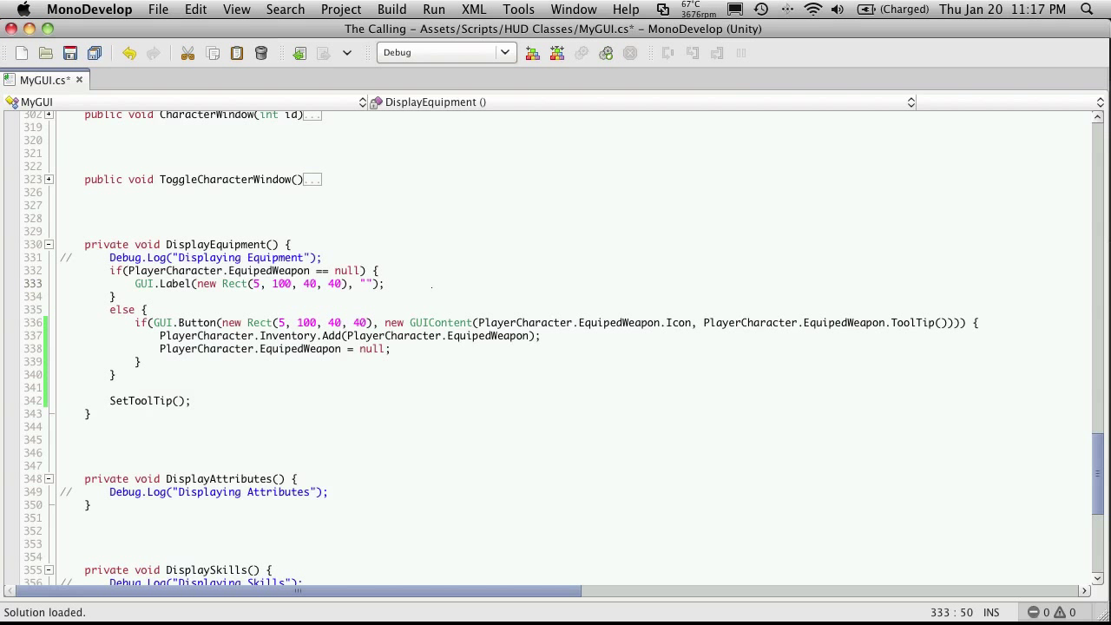
type(",")
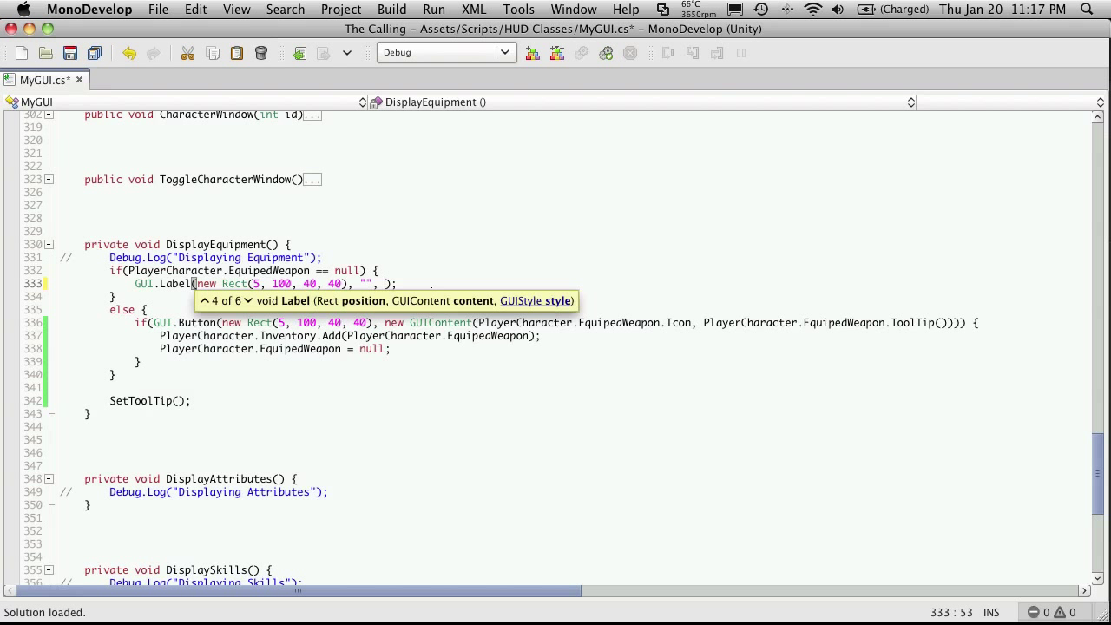
type("Inventory Slot Empty\"")
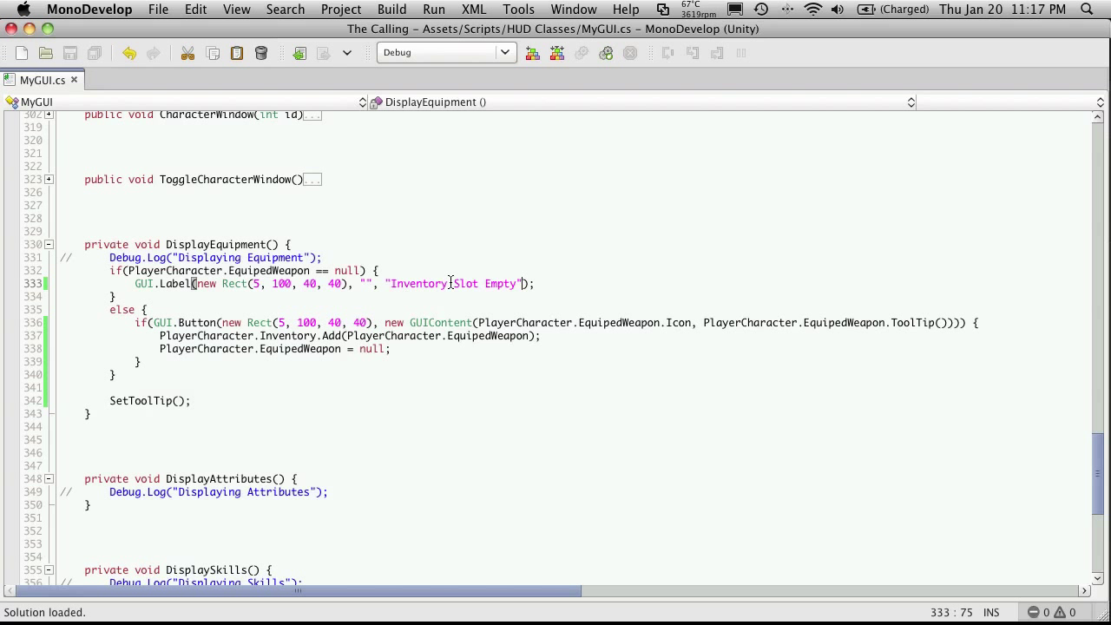
key("cmd+tab")
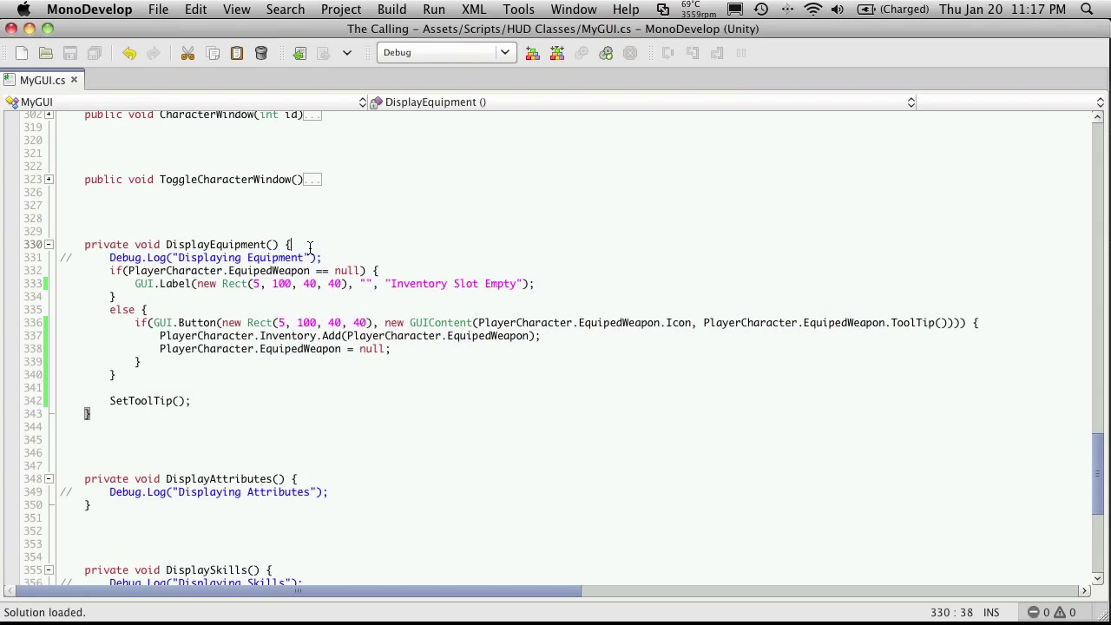
Add GUI.skin = mySkin; at the top of DisplayEquipment
type("Gui")
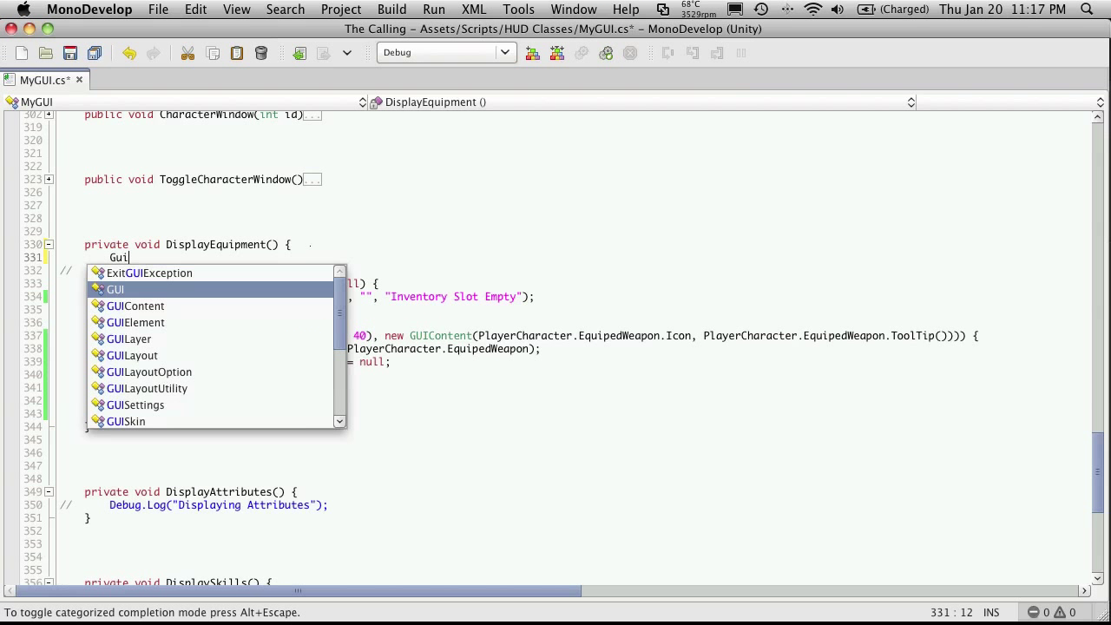
type("Skin =")
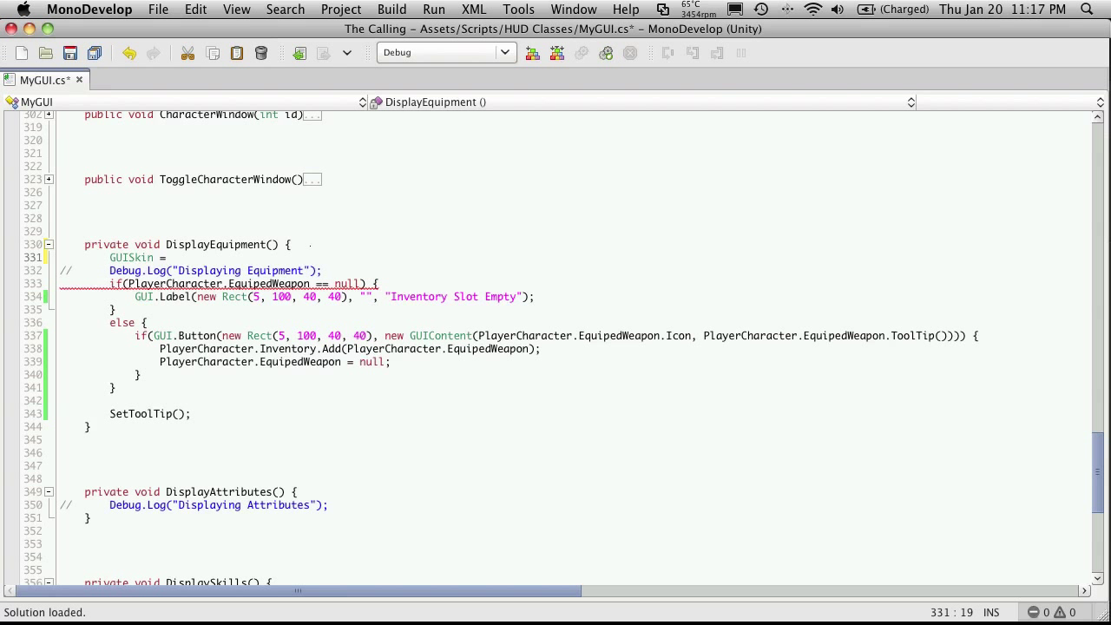
type("mySkin;")
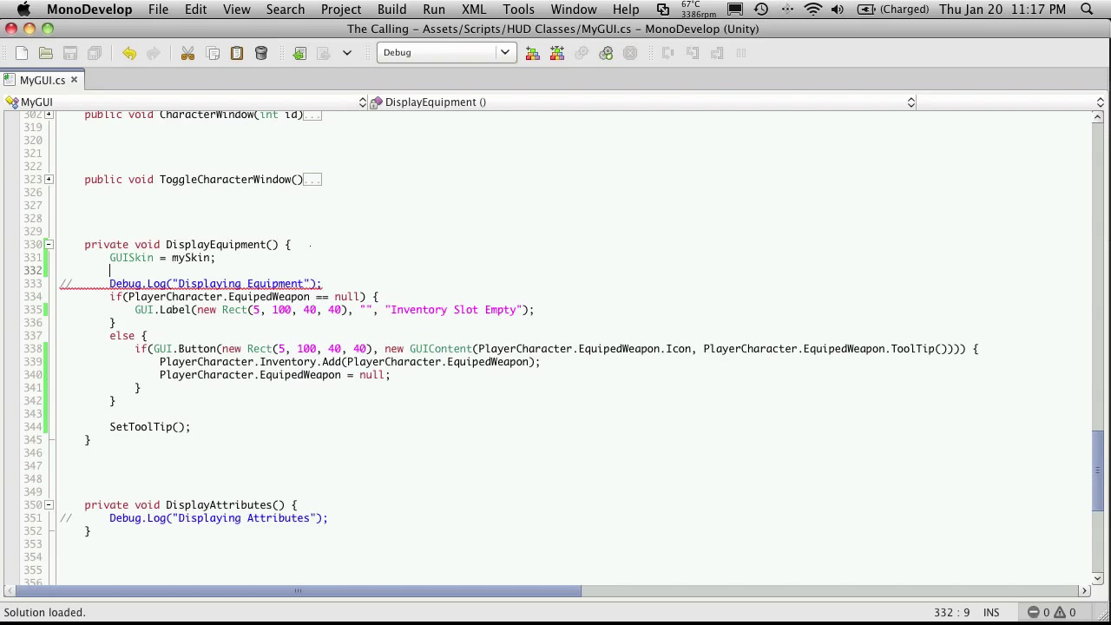
key("cmd+tab")
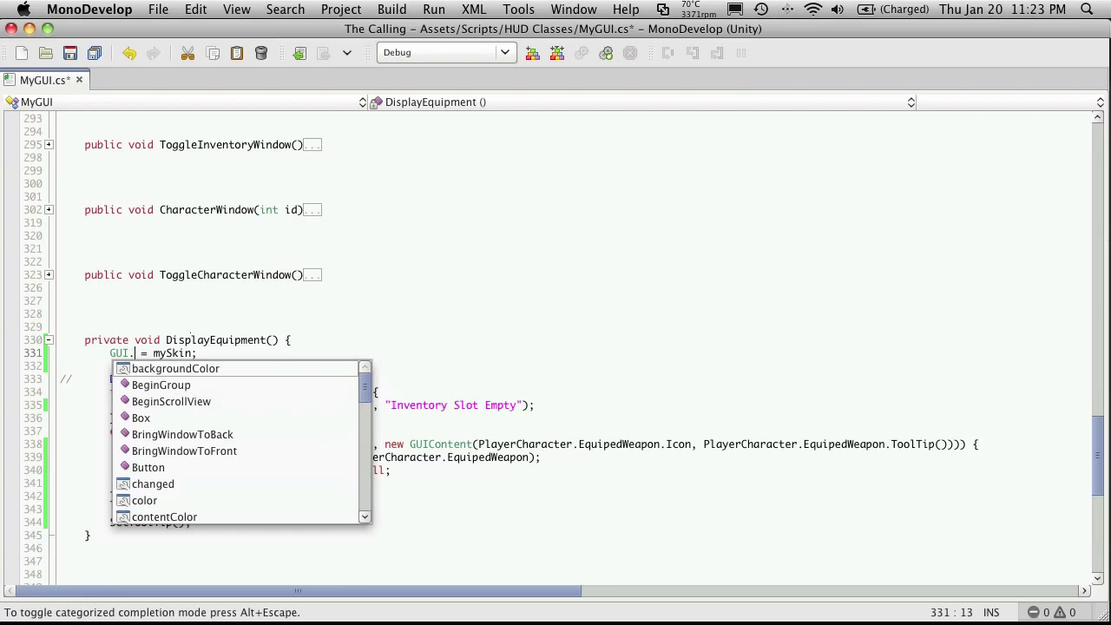
type("skin")
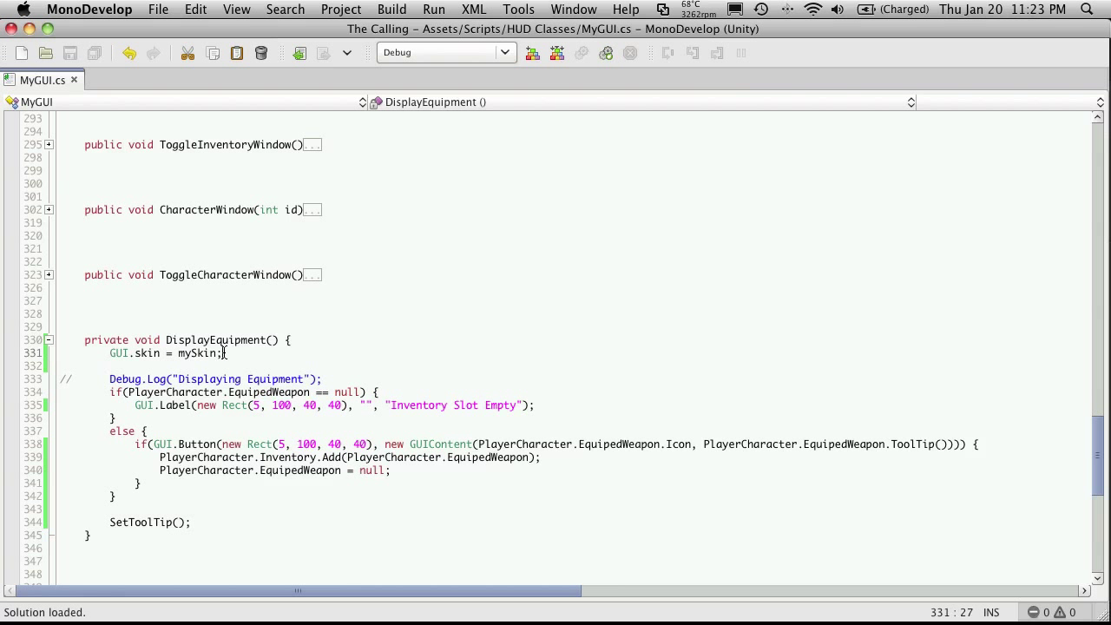
type("/")
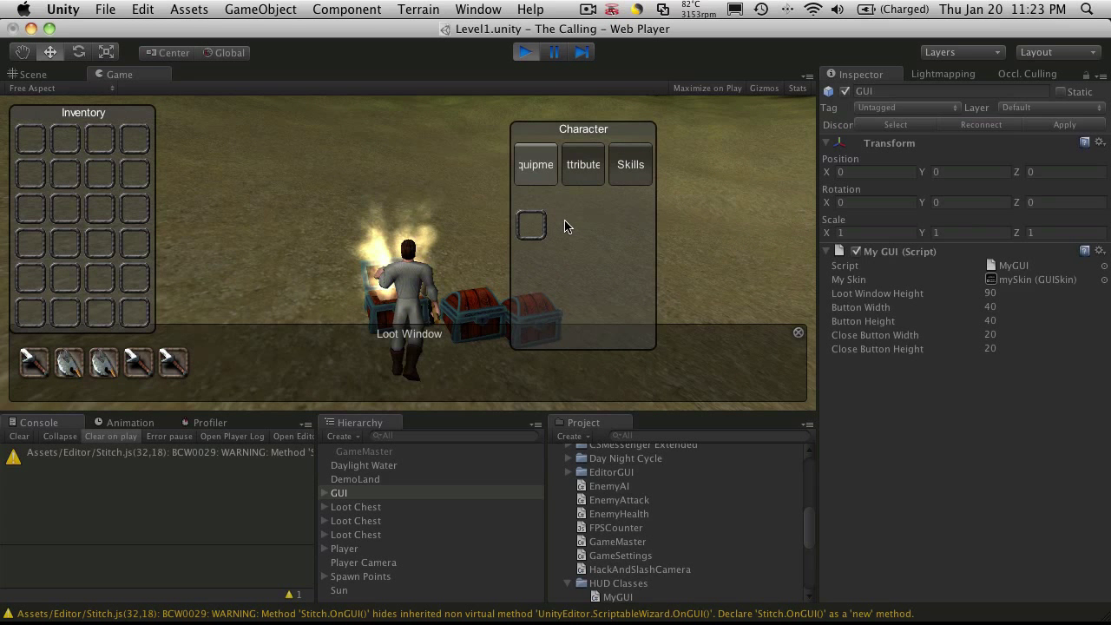
mouse_move(547, 236)
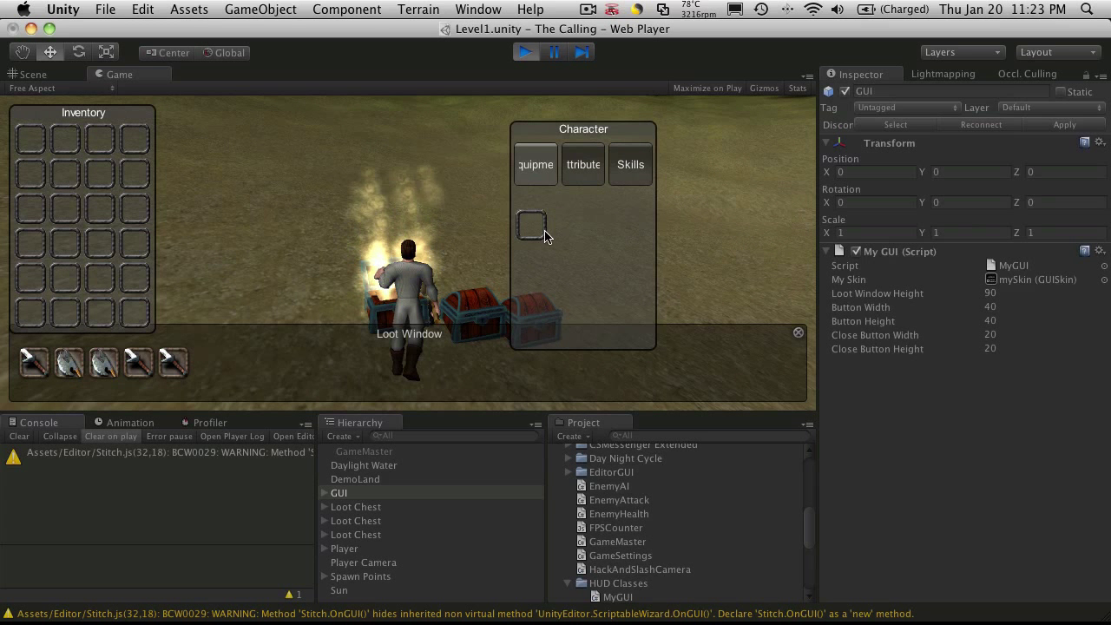
mouse_move(514, 229)
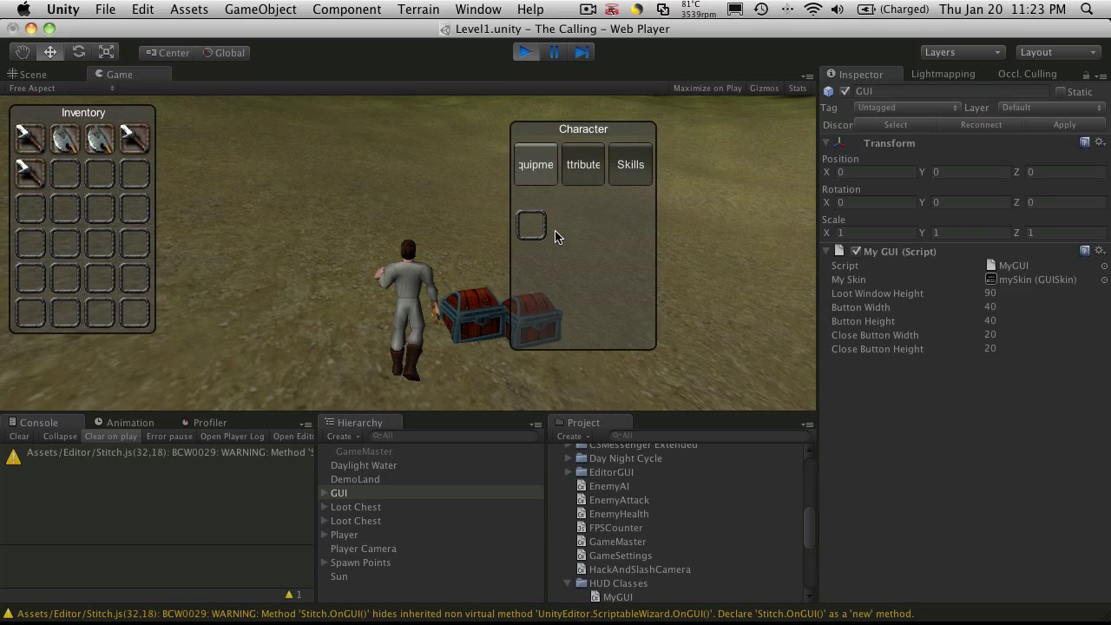
mouse_move(27, 173)
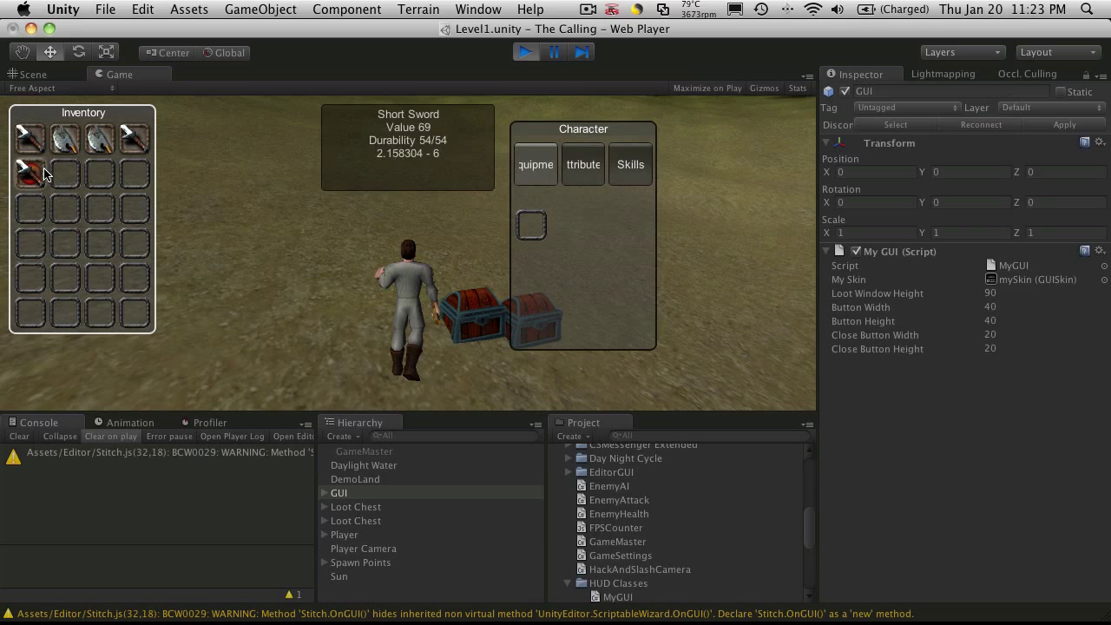
Equip the Short Sword and Silifi from the inventory, then stop Play mode
double_click(28, 174)
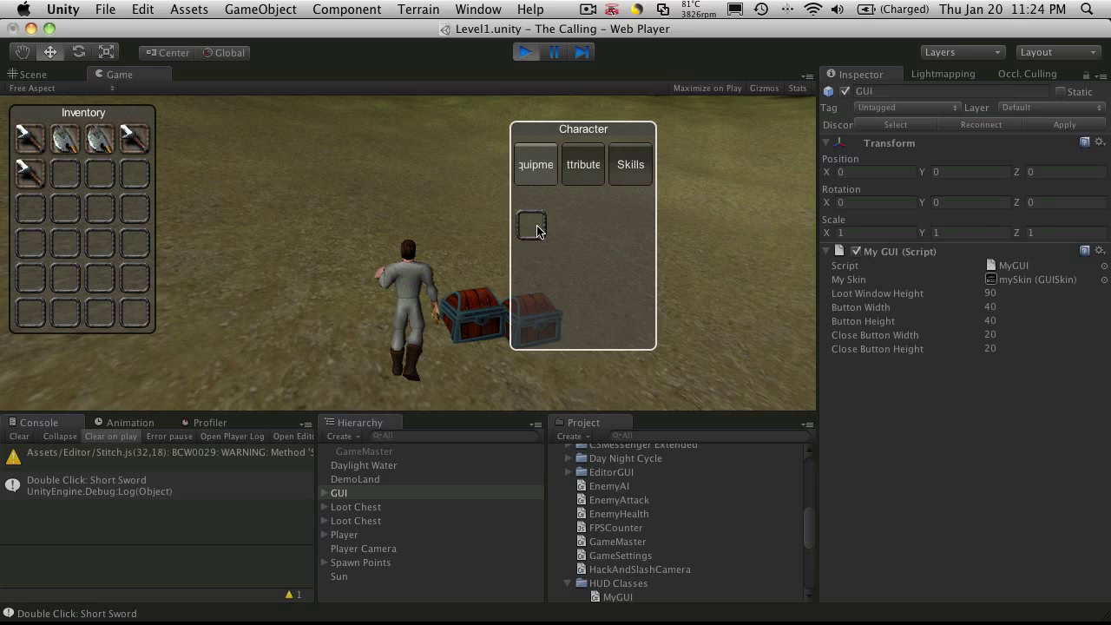
mouse_move(66, 139)
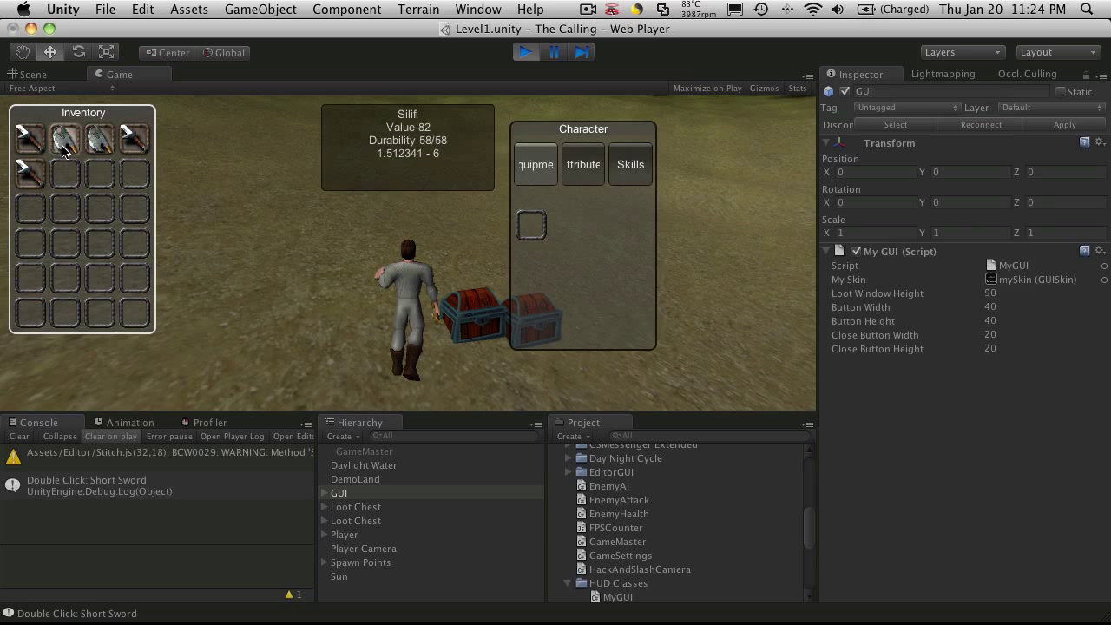
double_click(64, 139)
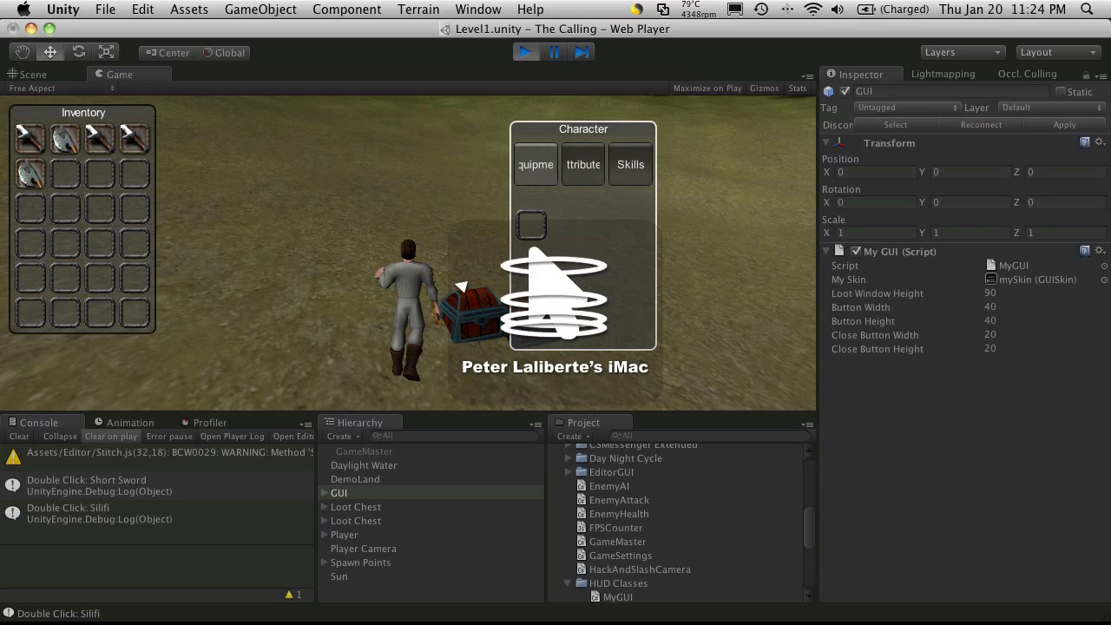
left_click(33, 73)
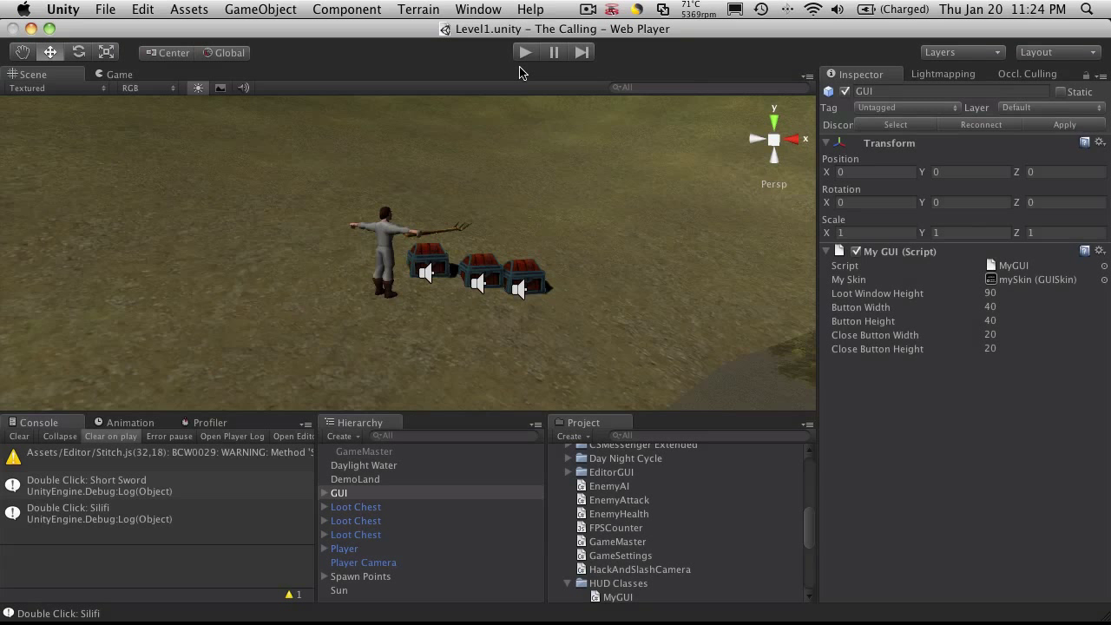